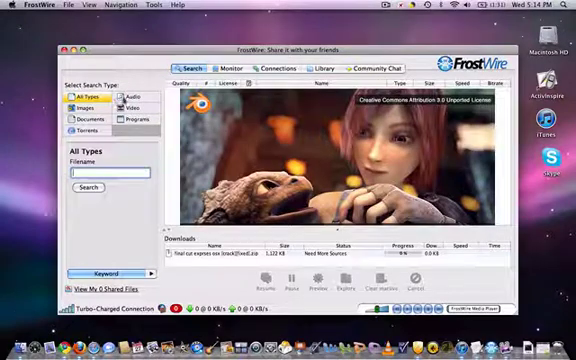
# Set the FrostWire search type to Audio before entering the song title.
pyautogui.click(125, 96)
pyautogui.write('25 to')
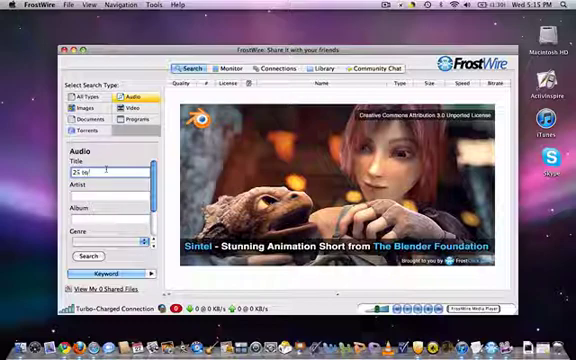
# Show the Shared Files categories in the FrostWire library.
pyautogui.click(89, 258)
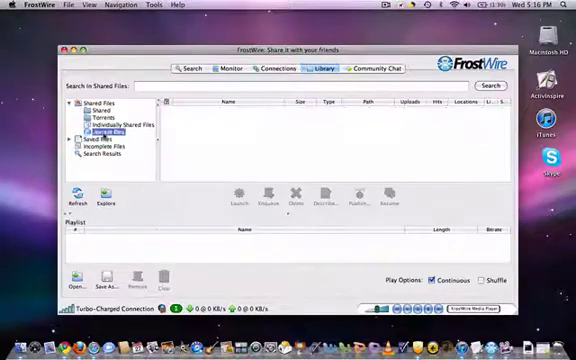
# List the downloads under Saved Files, including 25 To Life and Taylor Swift - Mine, then switch to iTunes.
pyautogui.click(119, 126)
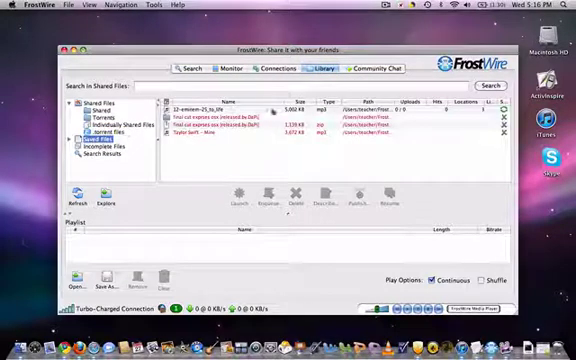
pyautogui.click(230, 110)
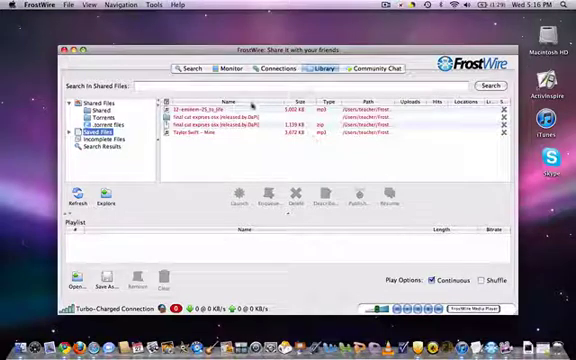
pyautogui.click(240, 106)
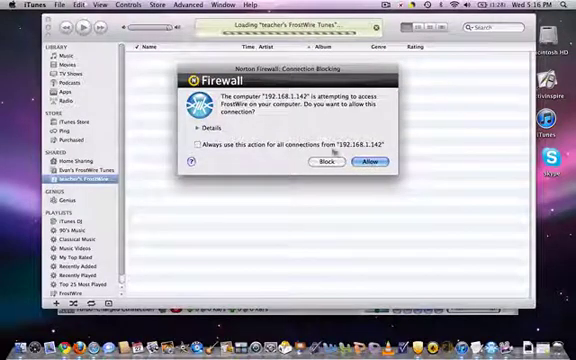
# Allow the incoming connection and filter the iTunes Music library with '25' to find Eminem's 25 To Life.
pyautogui.click(374, 162)
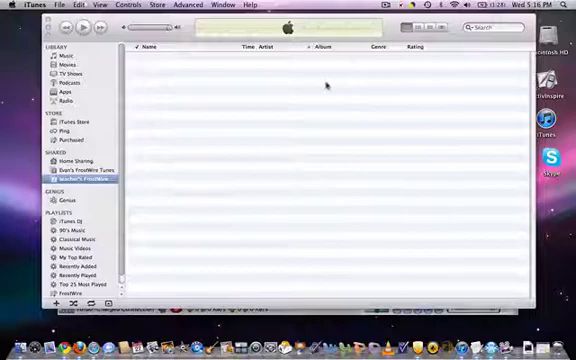
pyautogui.click(88, 177)
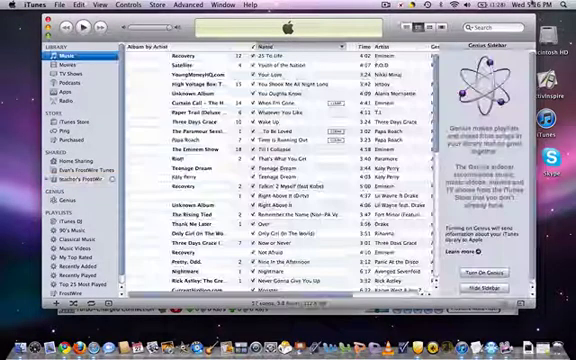
pyautogui.write('25')
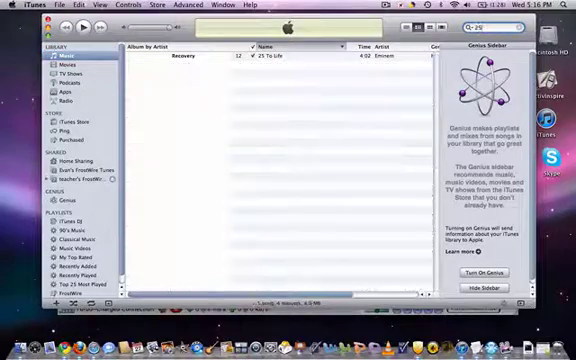